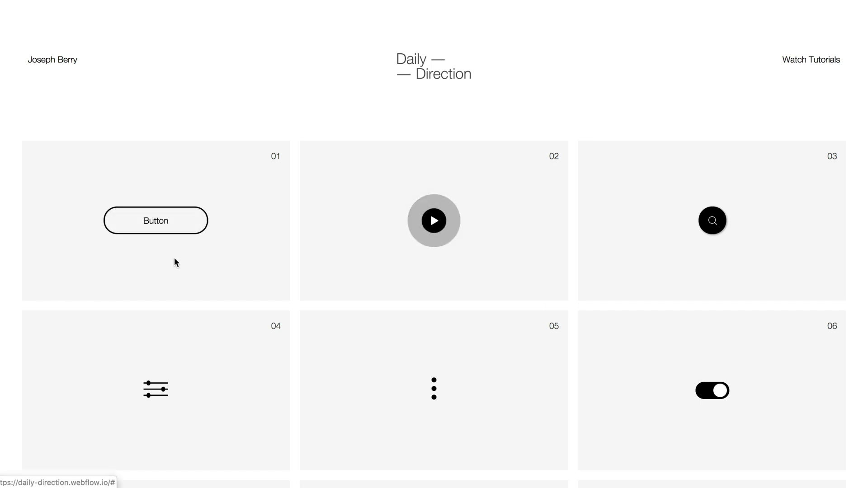
pyautogui.moveTo(434, 220)
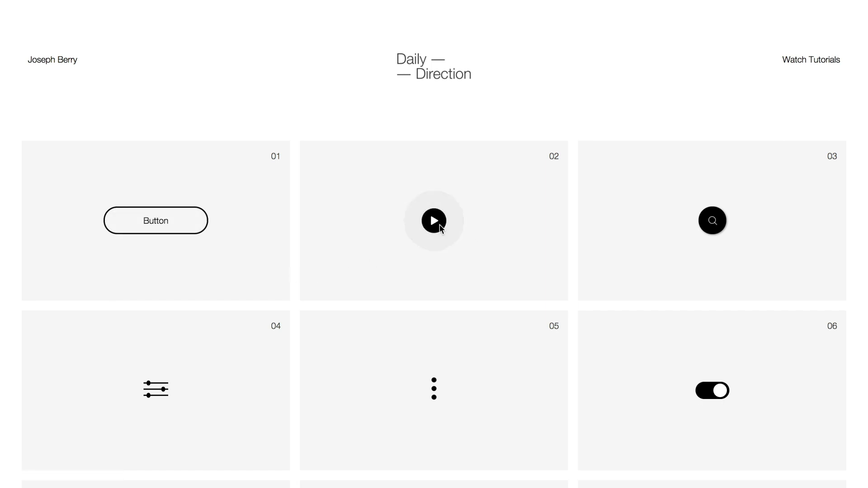
# Add a Link Block and give it the class btn-parent-1
pyautogui.click(712, 220)
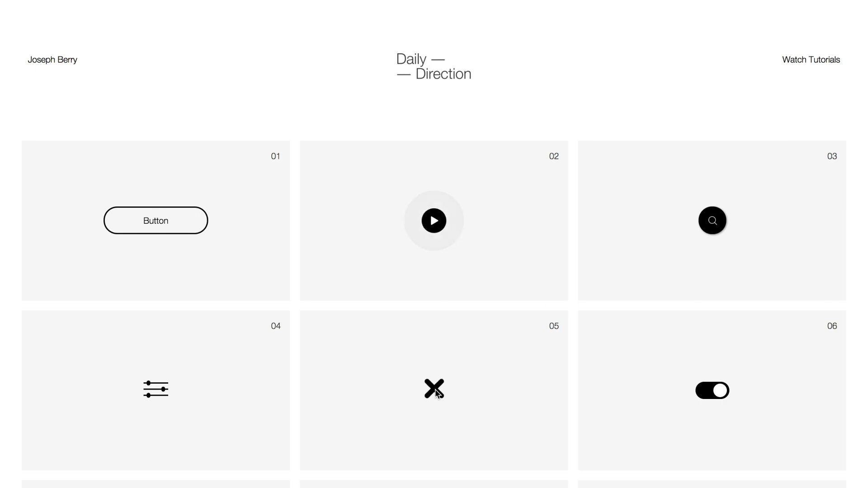
pyautogui.click(713, 390)
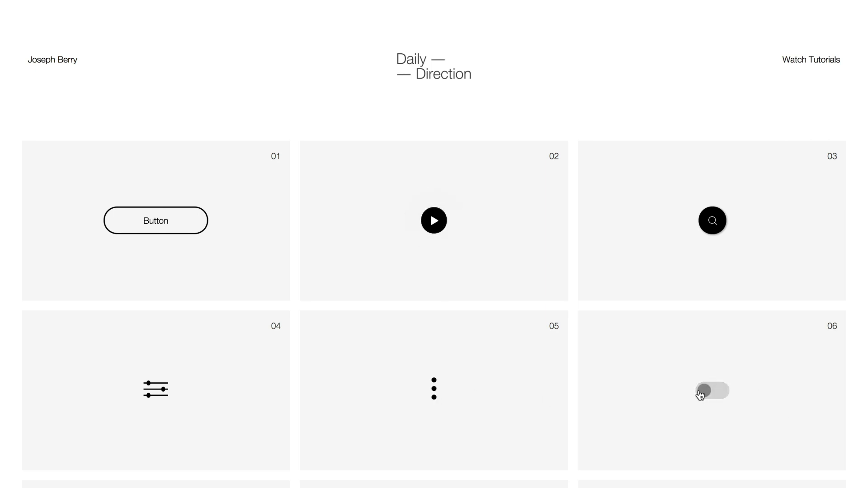
pyautogui.scroll(-3)
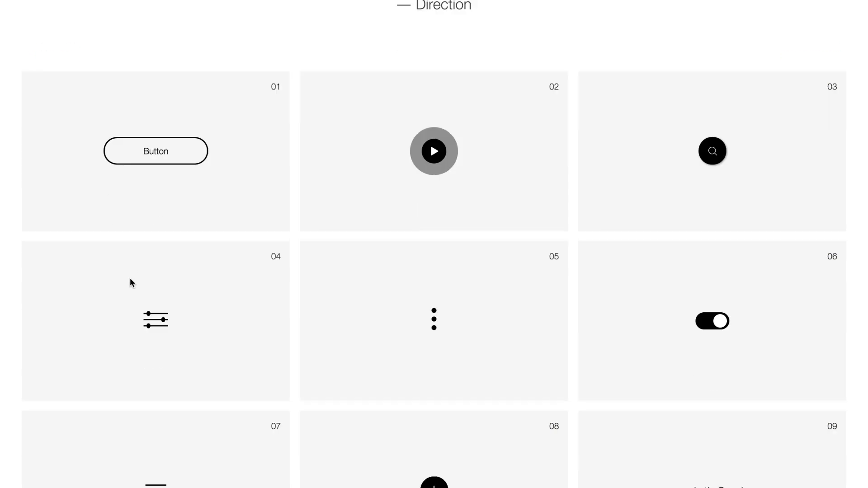
pyautogui.scroll(-3)
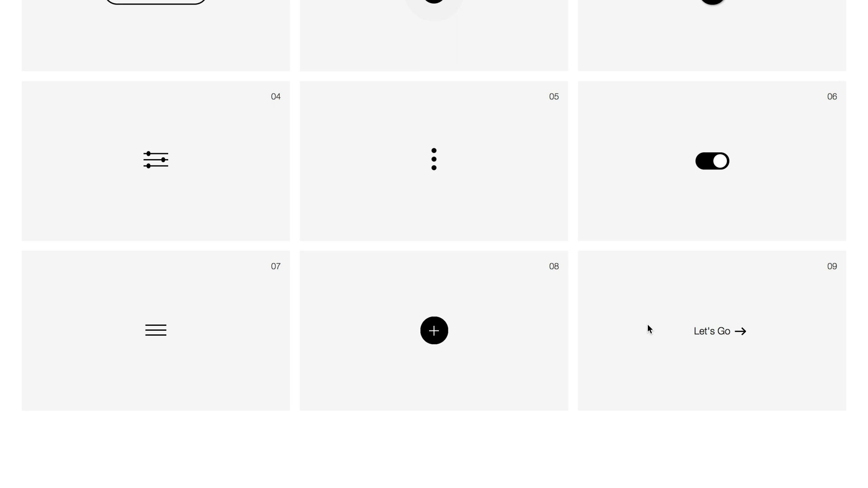
pyautogui.moveTo(712, 331)
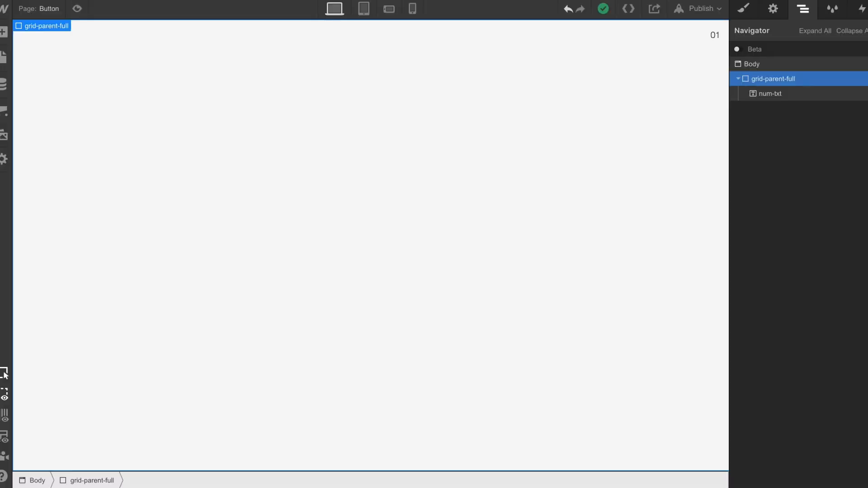
pyautogui.moveTo(4, 31)
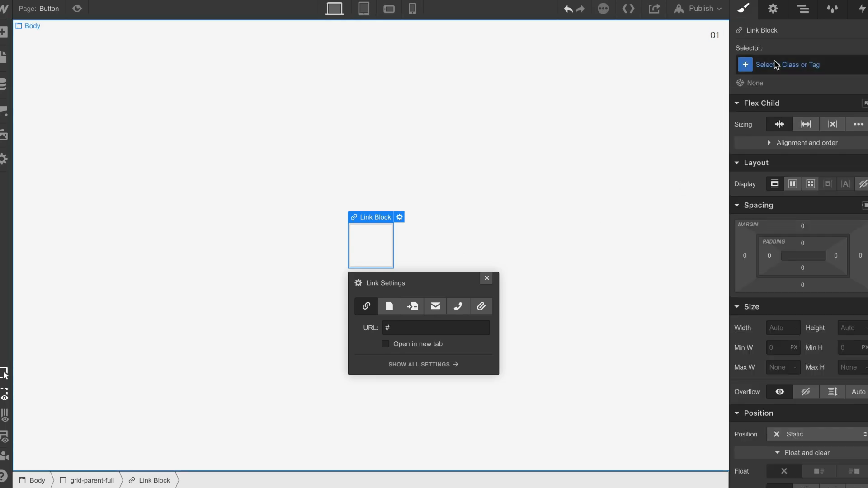
pyautogui.click(792, 65)
pyautogui.write('btn-parent-1')
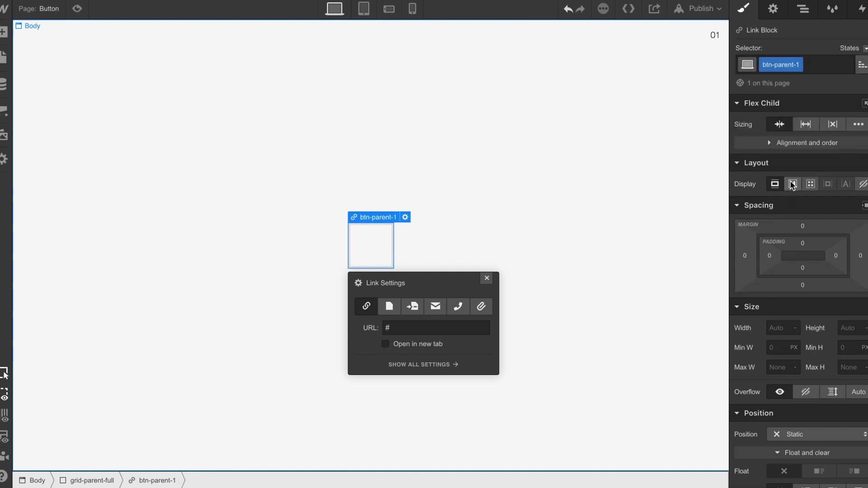
# Set btn-parent-1 to flex with centred align and justify, sized 170 × 45 px
pyautogui.click(792, 184)
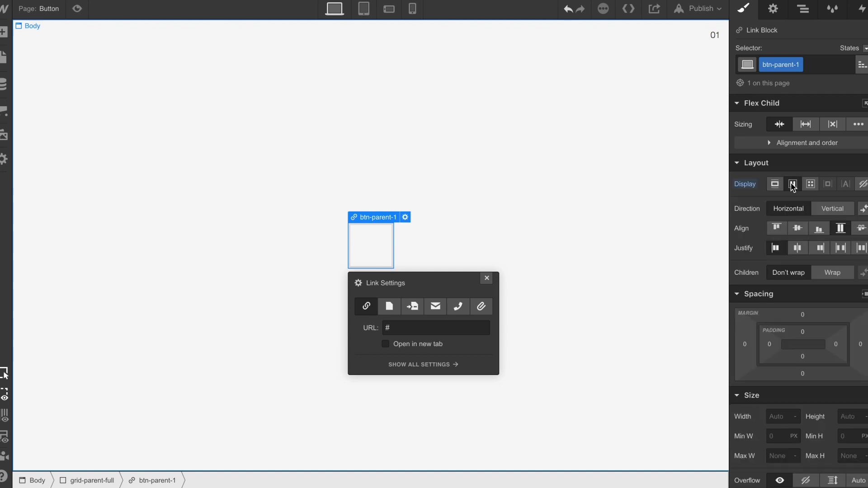
pyautogui.click(792, 183)
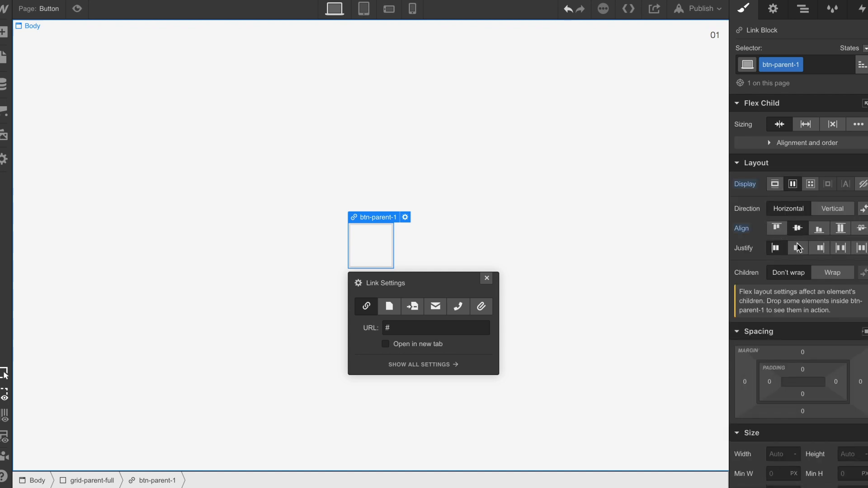
pyautogui.click(782, 313)
pyautogui.write('170')
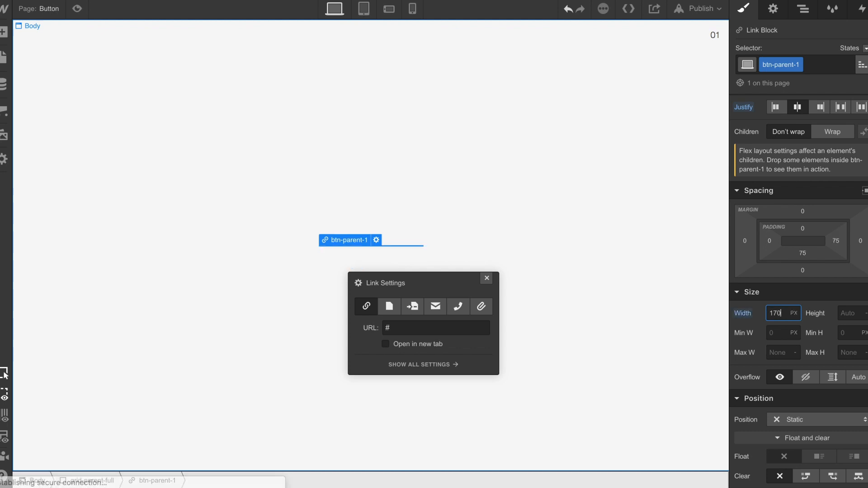
pyautogui.click(854, 312)
pyautogui.write('45')
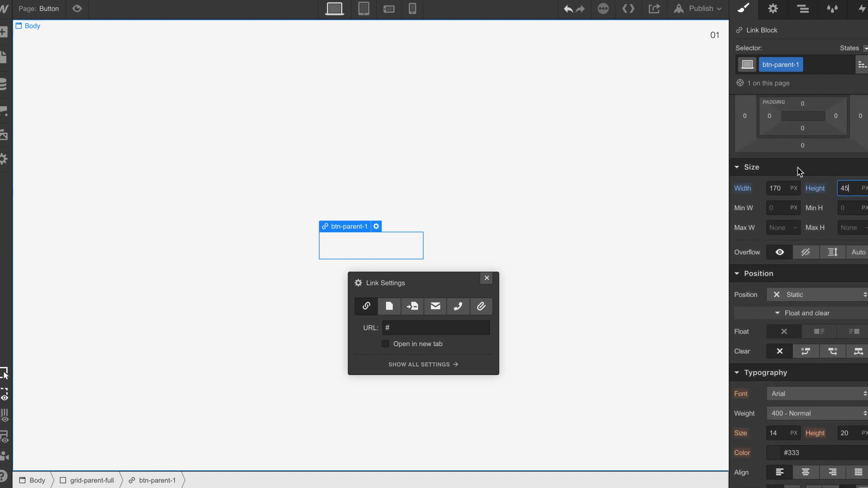
# Set btn-parent-1's Position to Relative
pyautogui.click(817, 294)
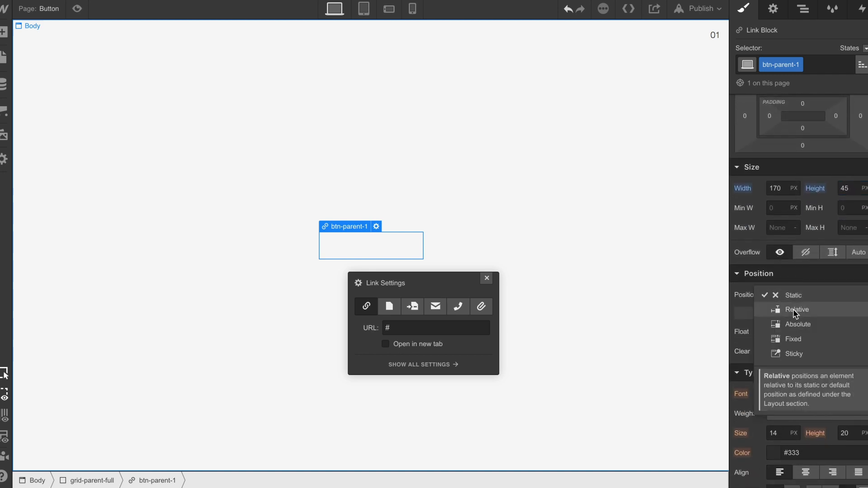
pyautogui.click(797, 309)
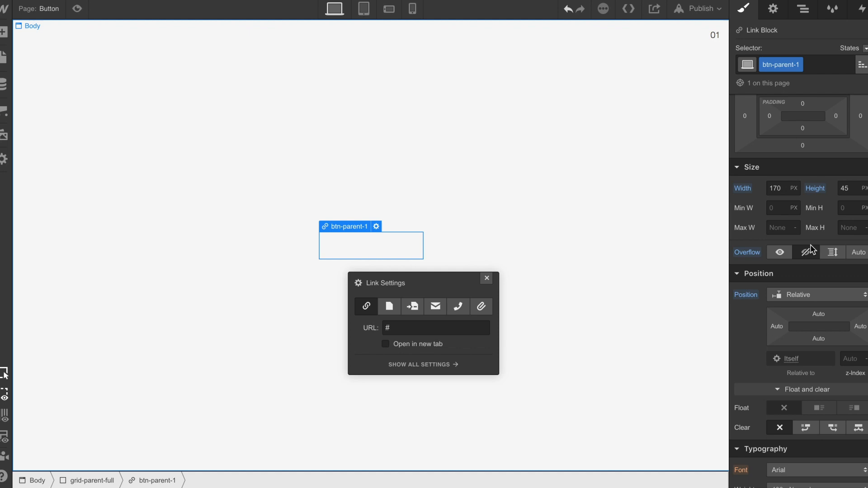
pyautogui.scroll(-3)
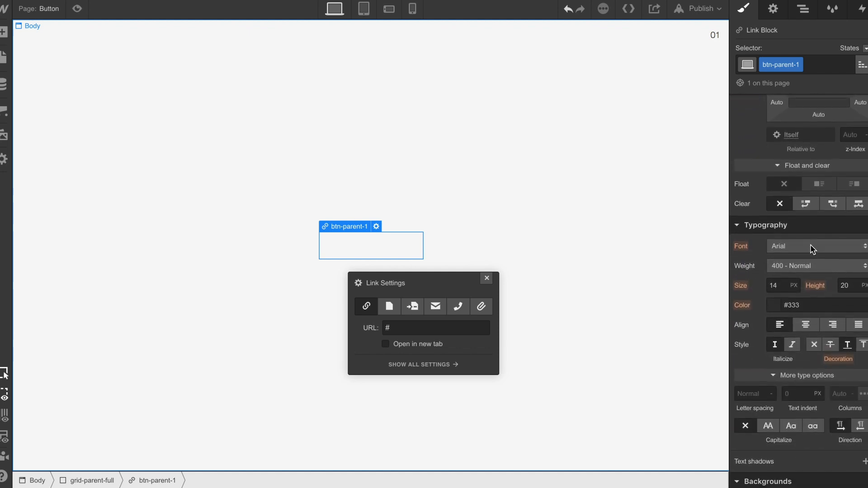
pyautogui.scroll(-3)
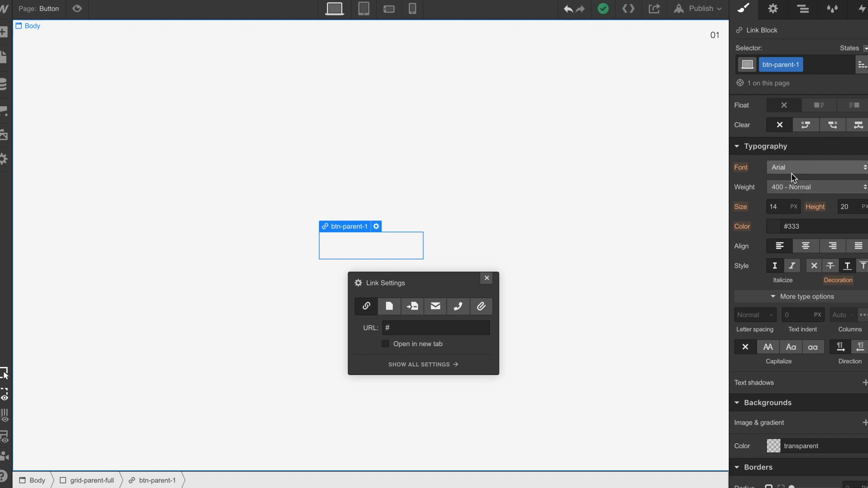
# Use Helvetica Regular font, a 2 px black border and 50 px corner radius
pyautogui.click(814, 167)
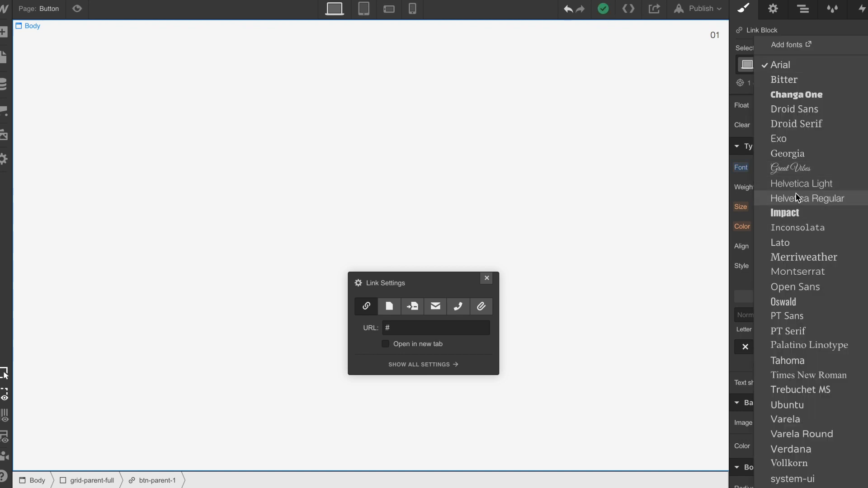
pyautogui.click(809, 198)
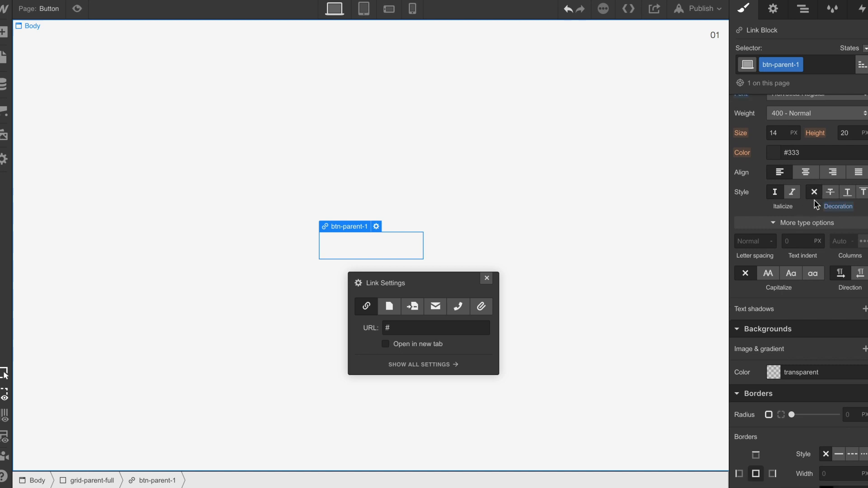
pyautogui.scroll(-3)
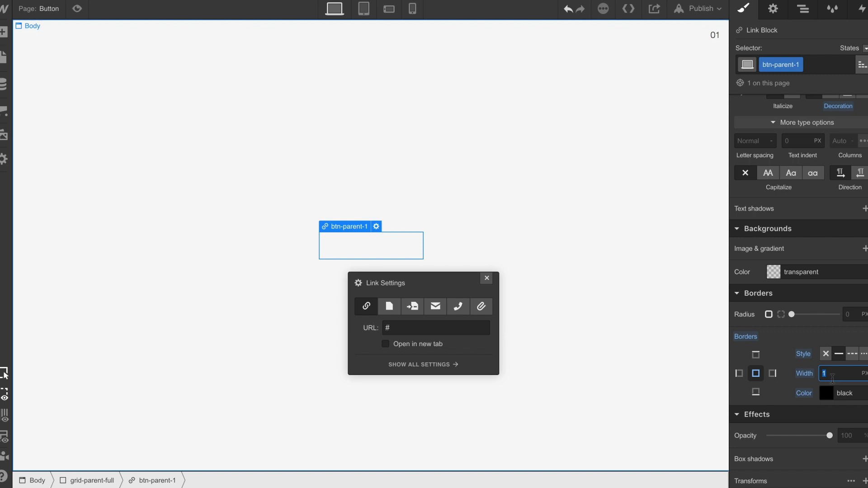
pyautogui.write('2')
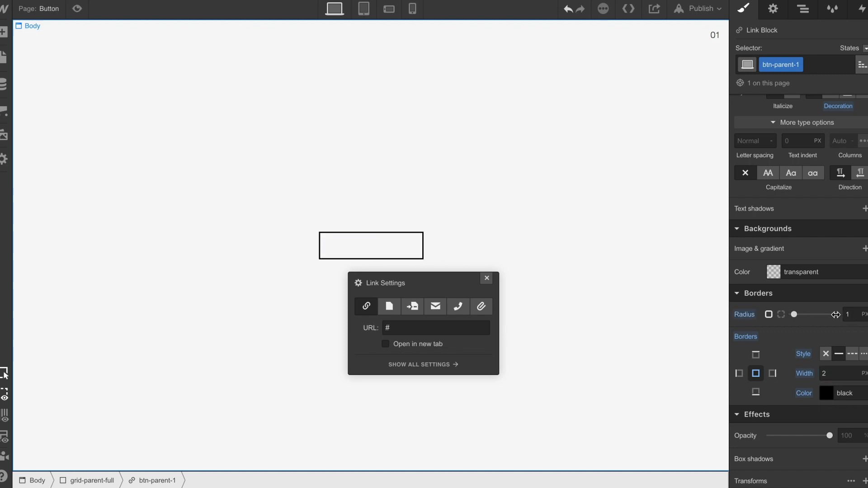
pyautogui.write('50')
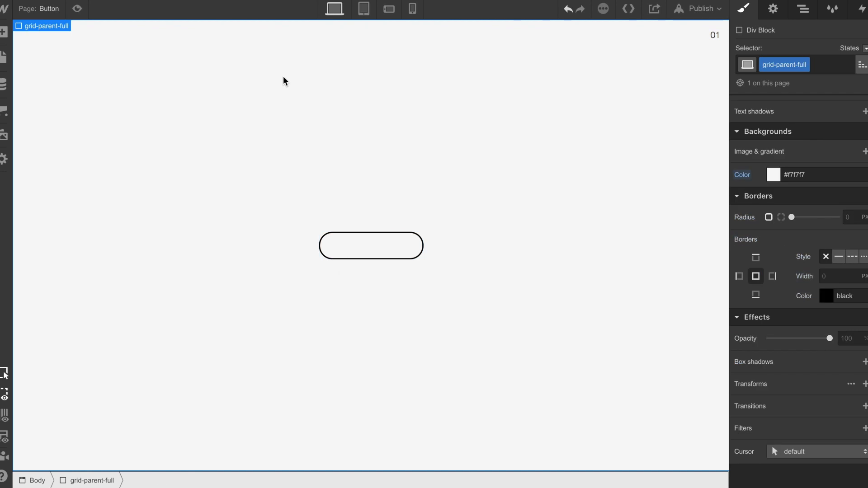
# Select the 'Button' label text block inside btn-parent-1
pyautogui.click(370, 245)
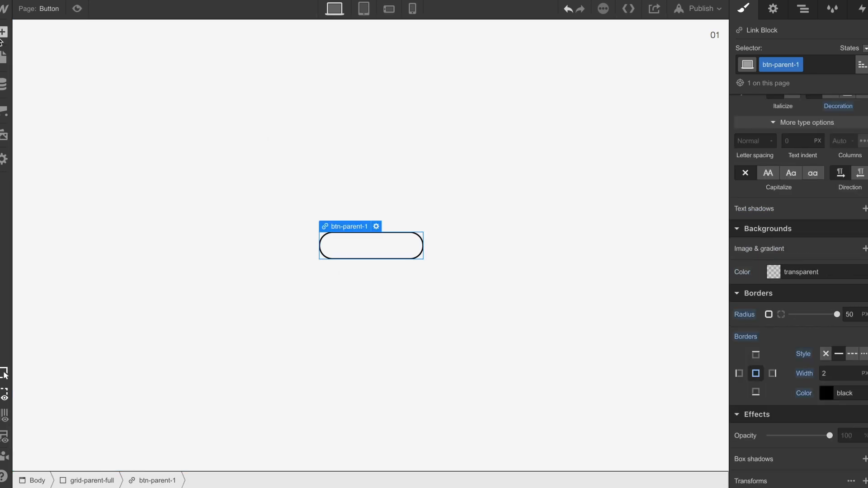
pyautogui.click(4, 30)
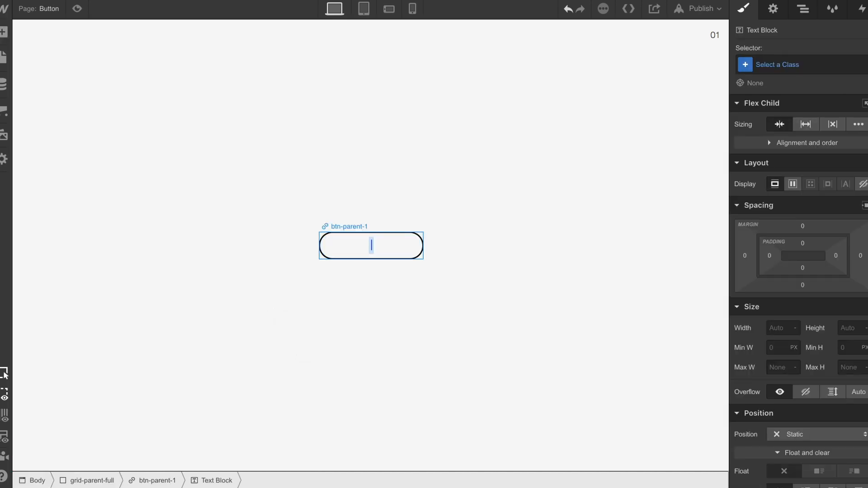
pyautogui.write('Button')
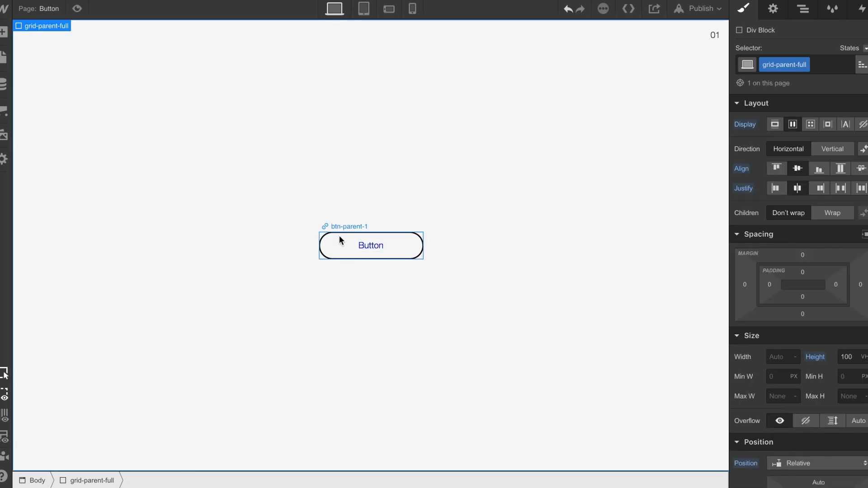
pyautogui.click(370, 245)
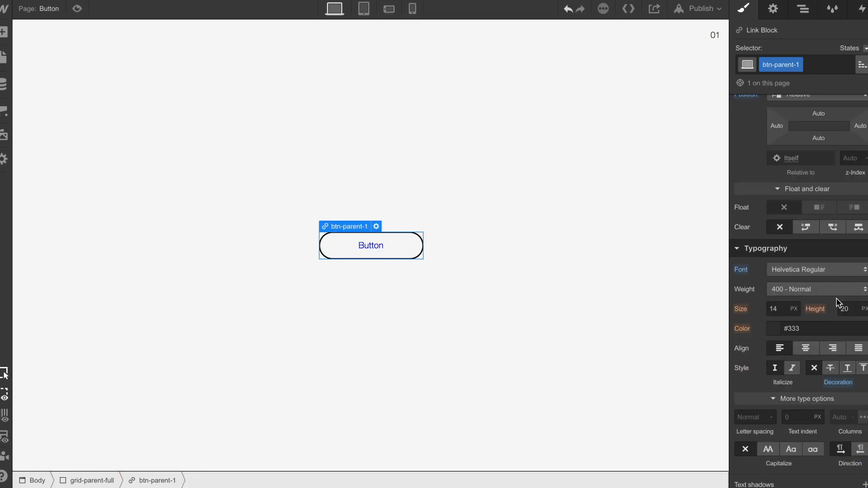
pyautogui.click(792, 328)
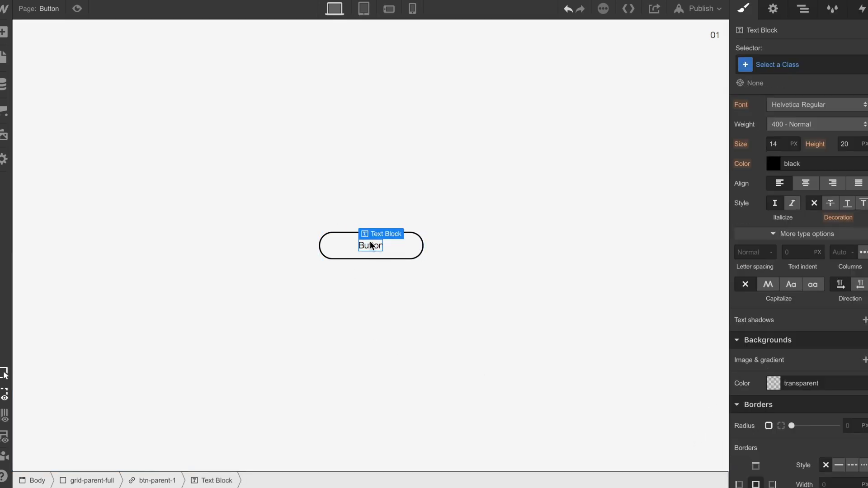
# Give the label the class 'text' and set its Position to Absolute
pyautogui.click(778, 65)
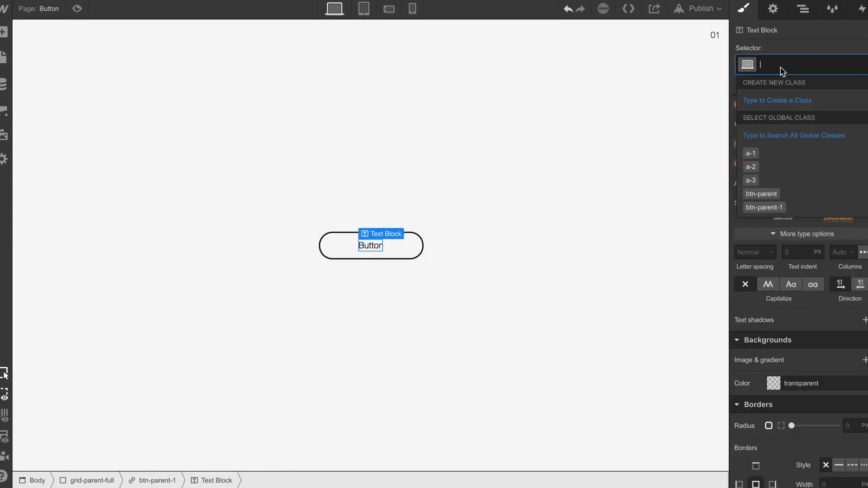
pyautogui.write('text')
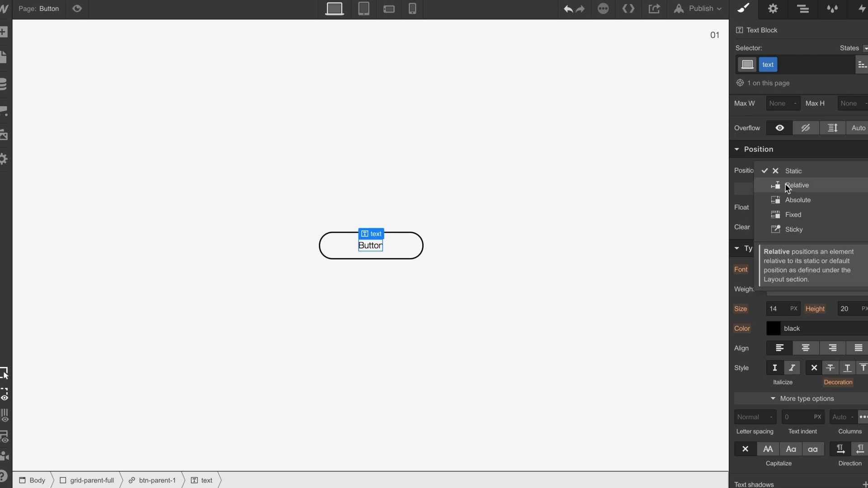
pyautogui.click(798, 200)
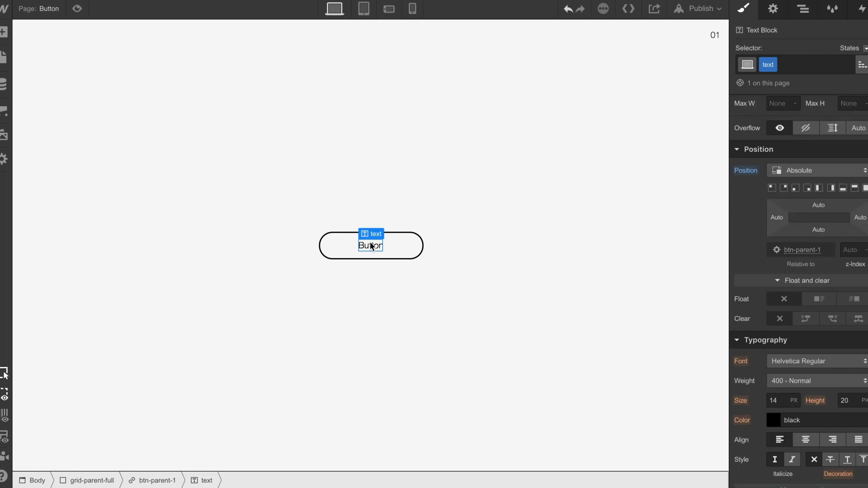
pyautogui.click(803, 9)
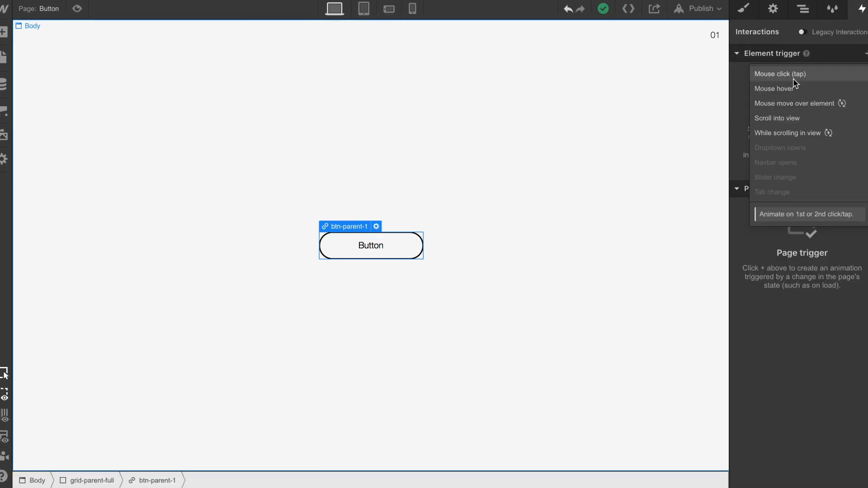
# Add a mouse hover trigger starting a new 01-button-hover animation, targeting the label
pyautogui.click(774, 89)
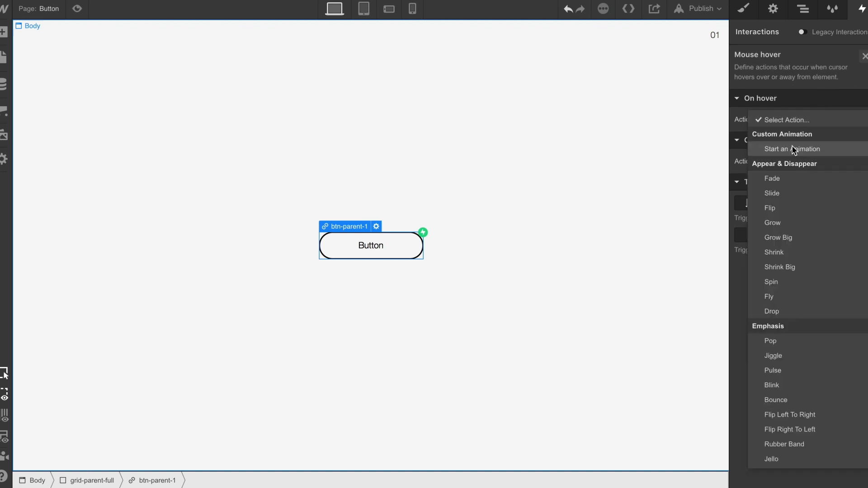
pyautogui.click(795, 149)
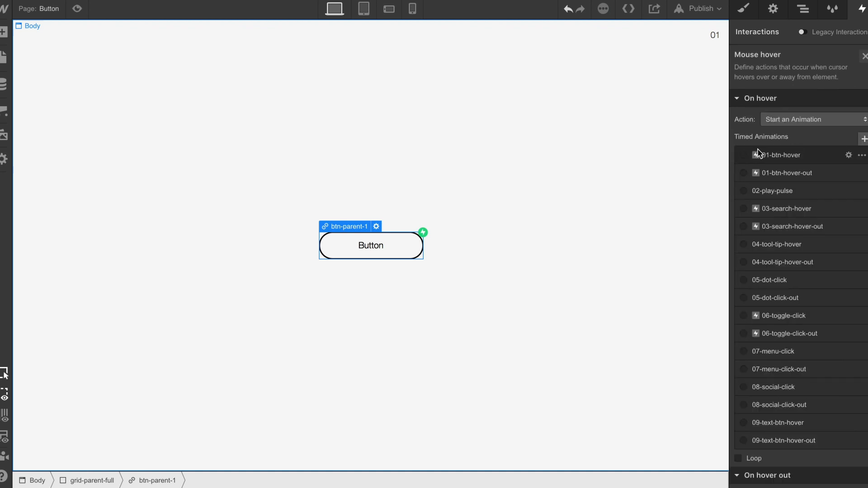
pyautogui.moveTo(790, 440)
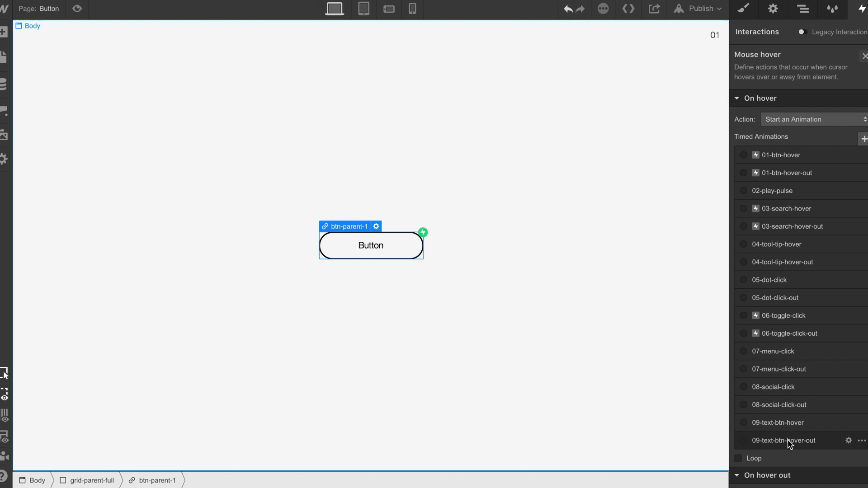
pyautogui.moveTo(864, 143)
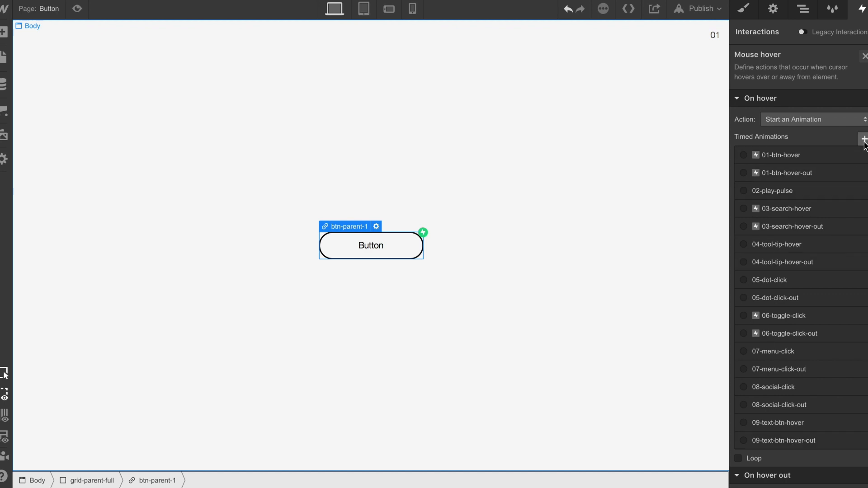
pyautogui.click(865, 136)
pyautogui.write('01-button-hover')
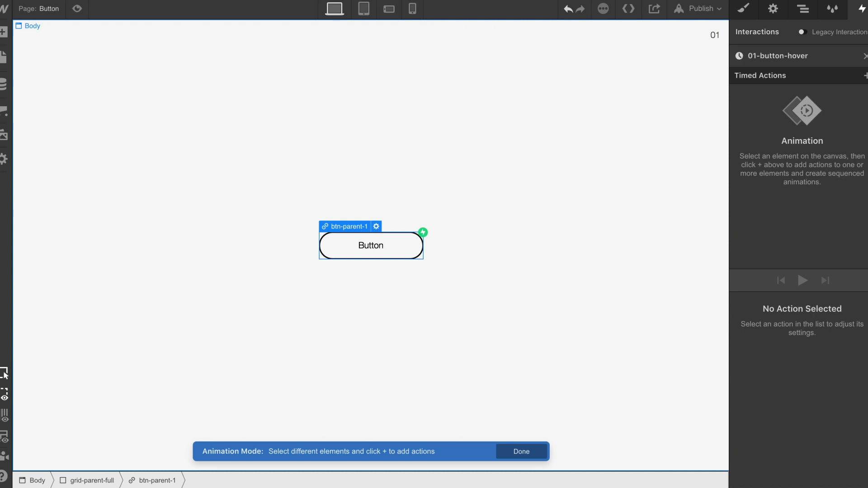
pyautogui.click(370, 245)
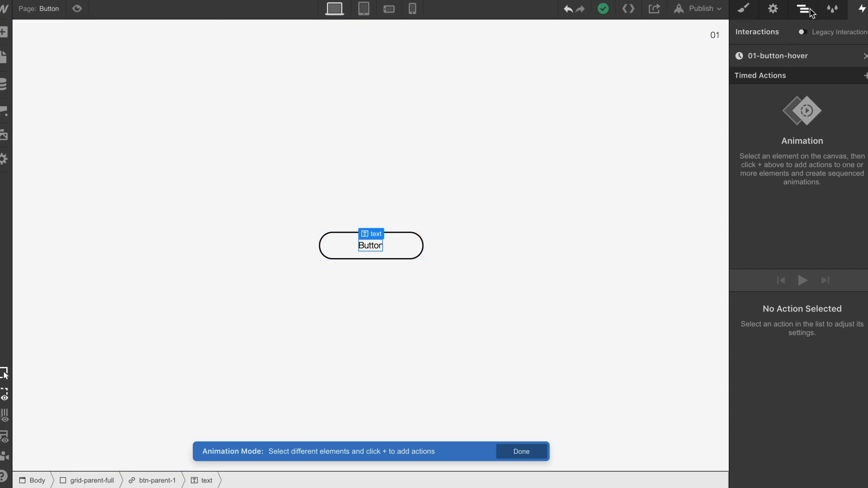
pyautogui.moveTo(863, 84)
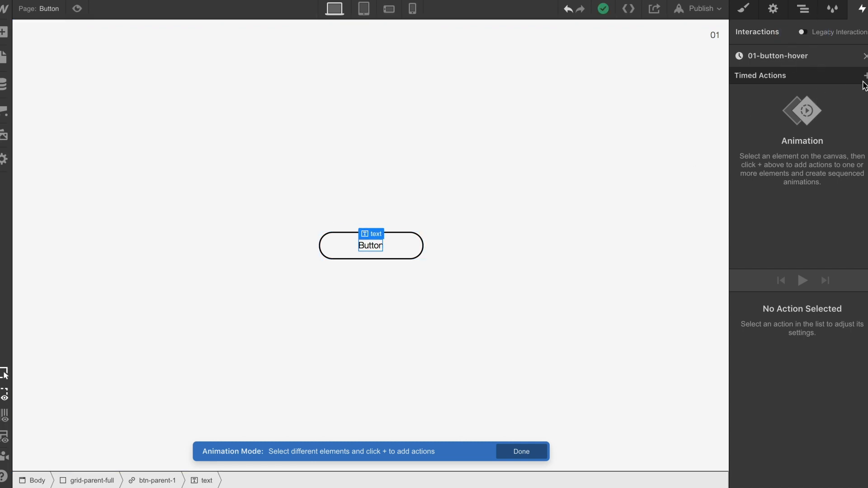
# Add a Move action affecting only the label, starting it 40 px lower
pyautogui.click(866, 76)
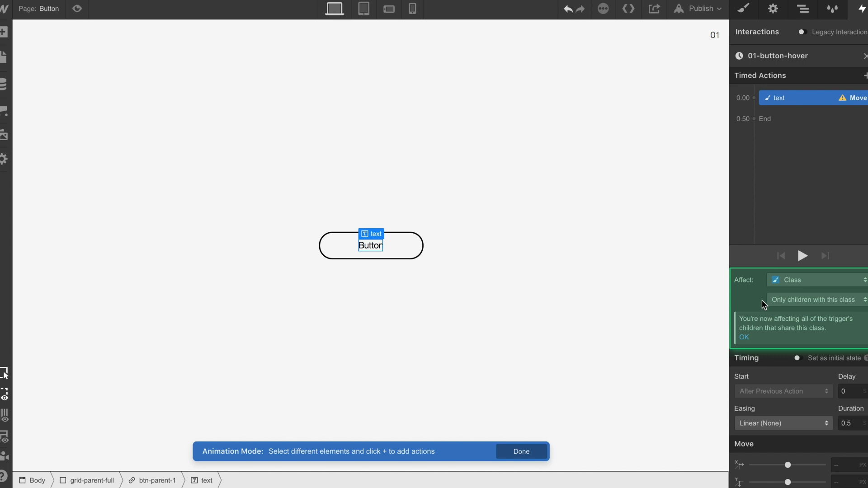
pyautogui.click(817, 279)
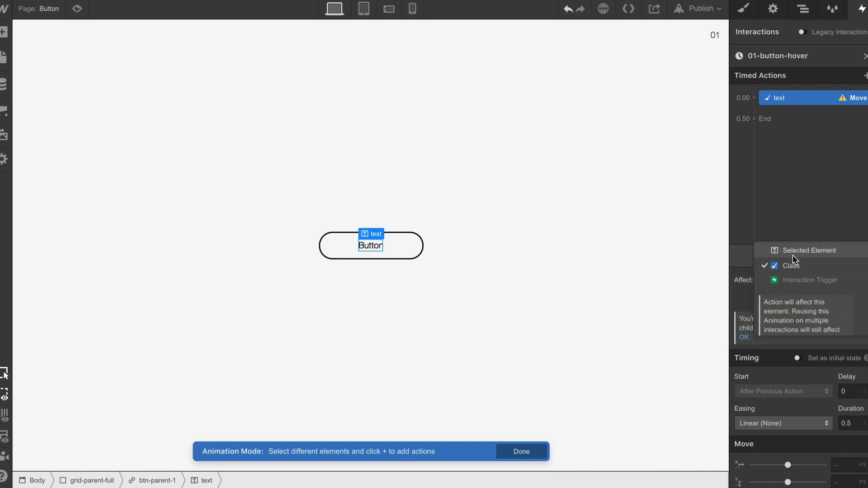
pyautogui.click(812, 250)
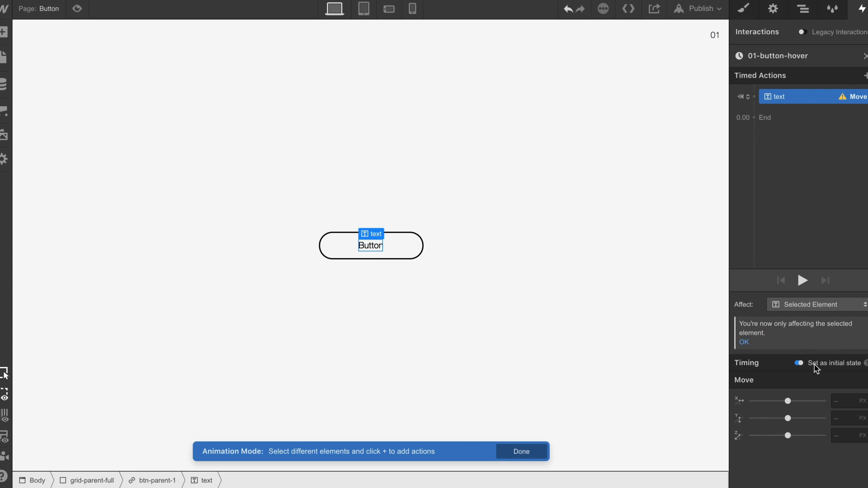
pyautogui.write('10')
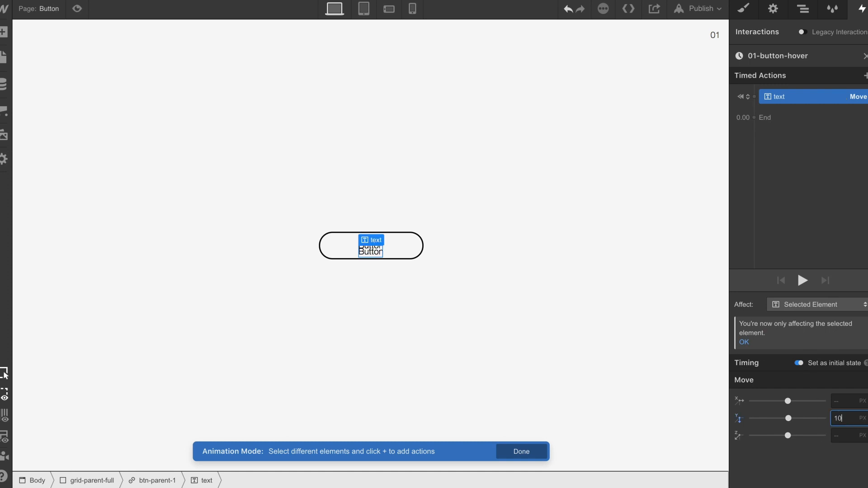
pyautogui.write('40')
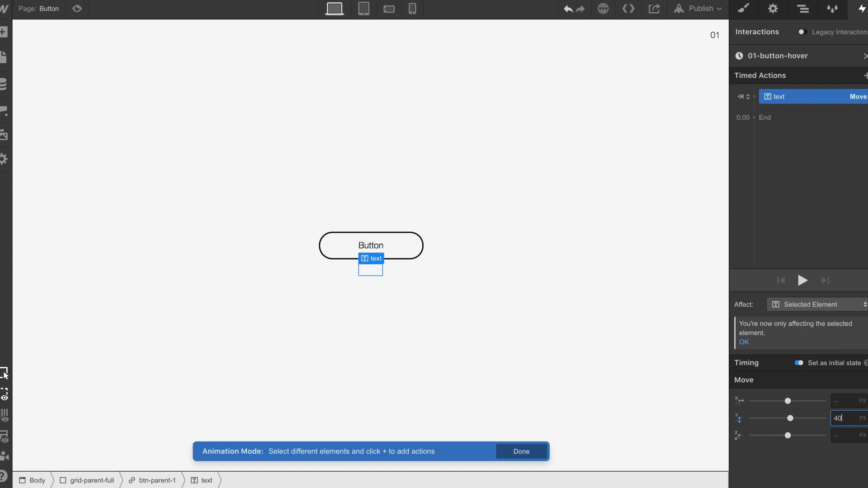
pyautogui.write('50')
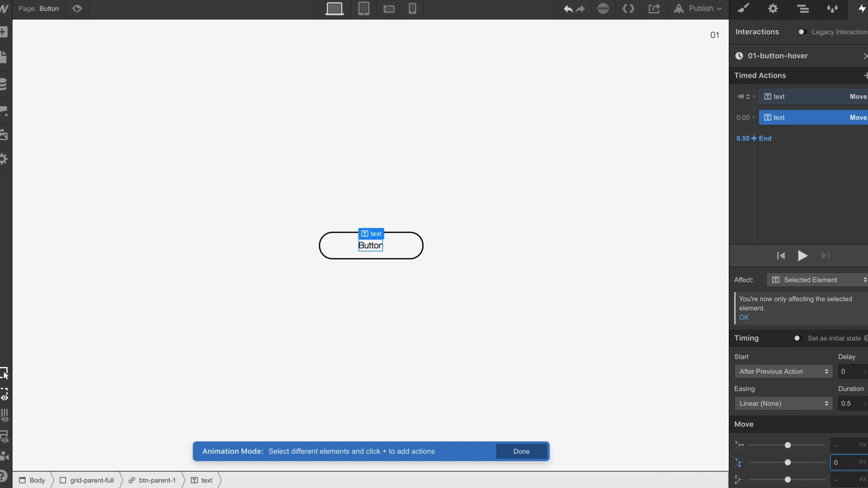
pyautogui.moveTo(737, 383)
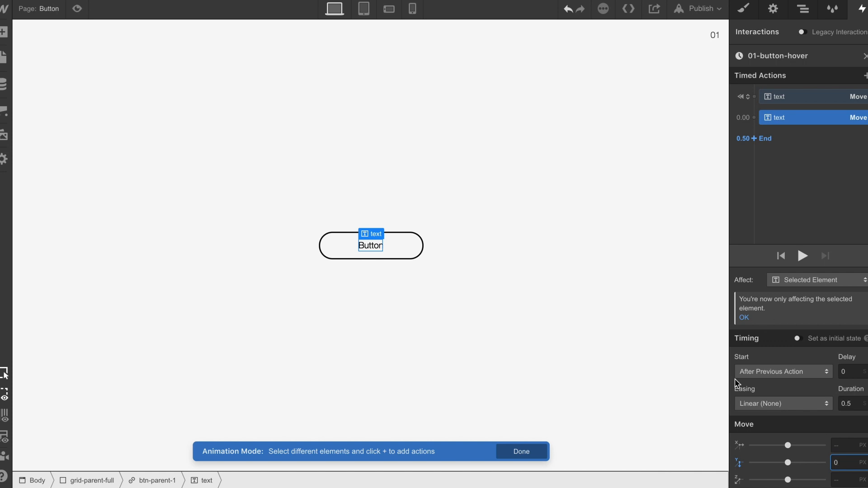
# Add a second label-only Move action shifting it up 50 px, then preview the animation
pyautogui.click(802, 10)
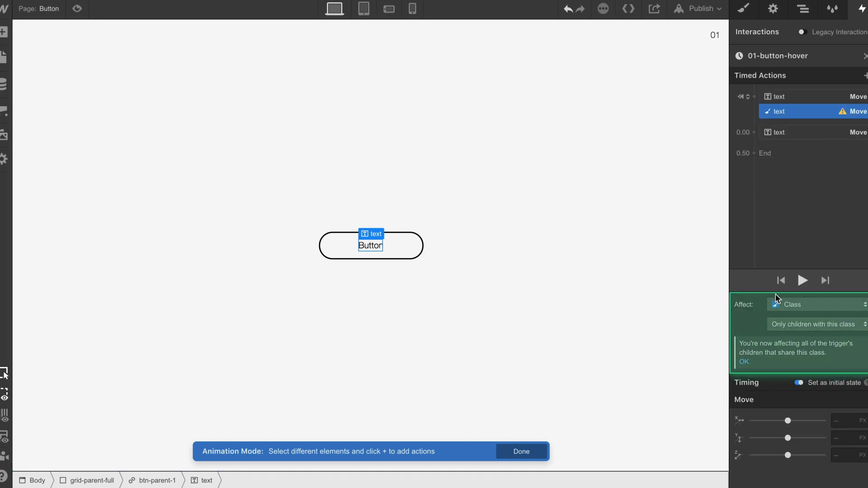
pyautogui.click(816, 304)
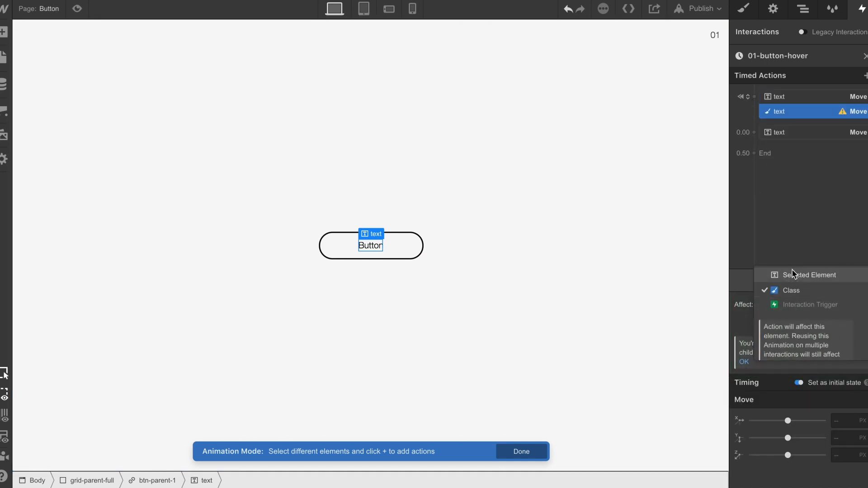
pyautogui.click(812, 275)
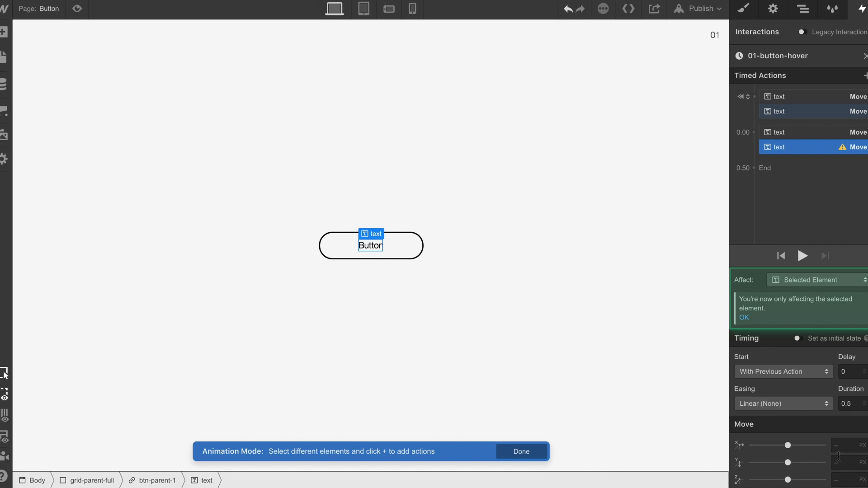
pyautogui.write('-30')
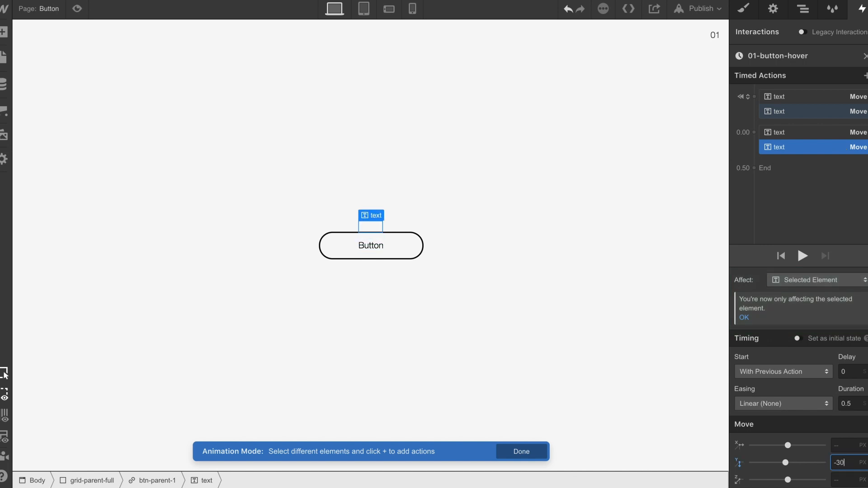
pyautogui.write('-50')
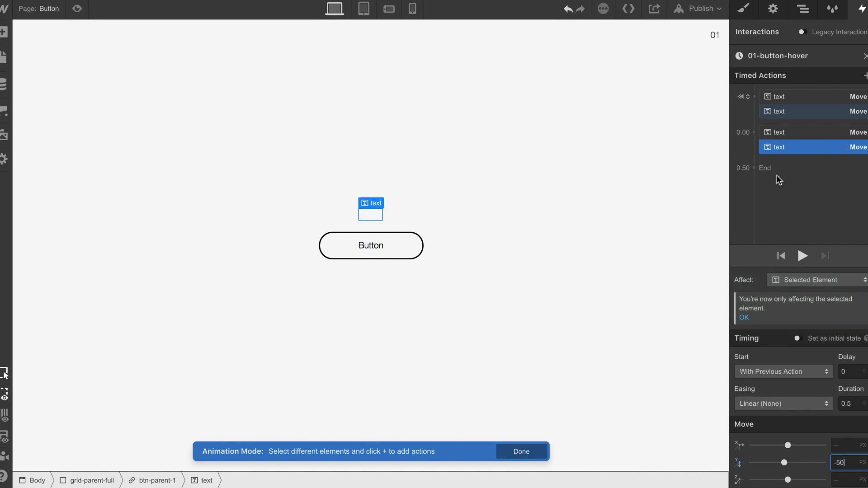
pyautogui.click(803, 256)
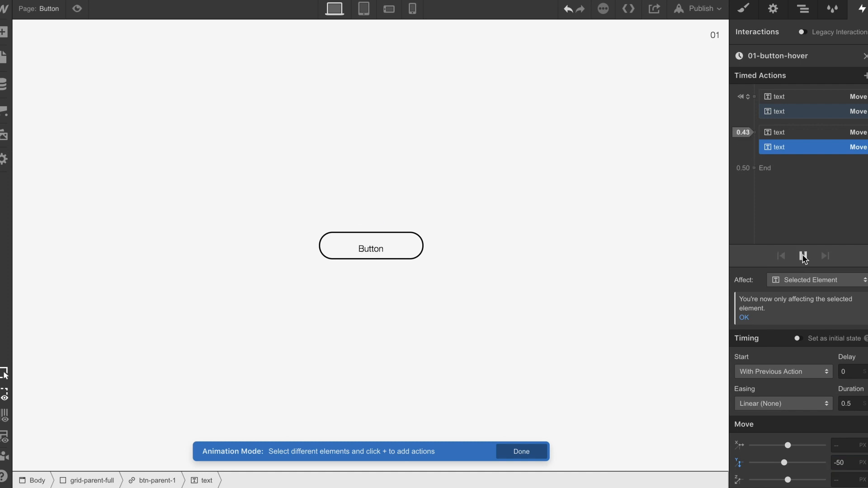
pyautogui.click(781, 256)
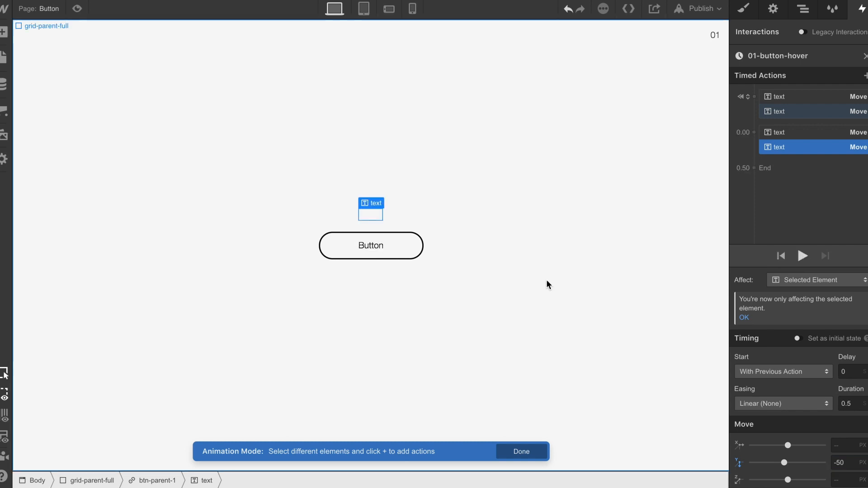
# Add BG Color actions to btn-parent-1: transparent at start, black on hover
pyautogui.click(370, 245)
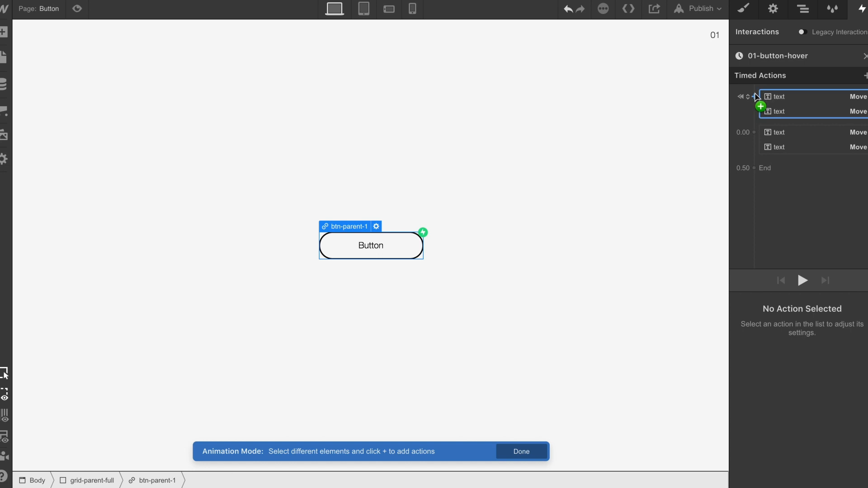
pyautogui.click(761, 106)
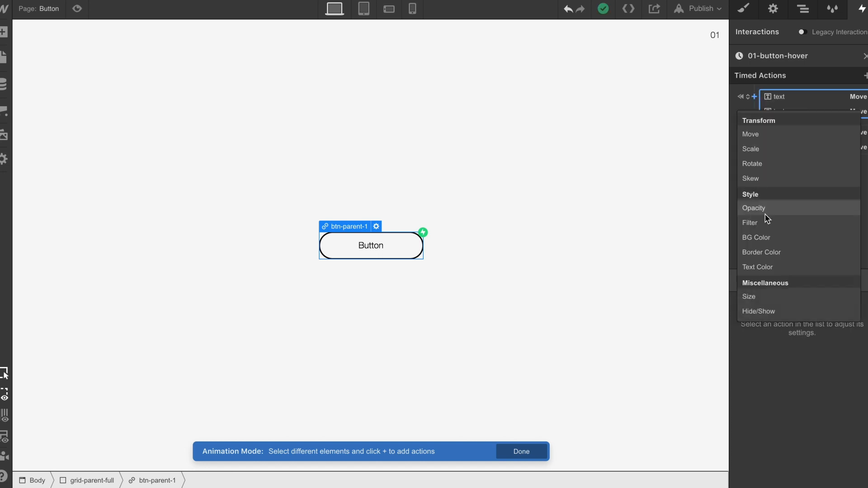
pyautogui.click(755, 237)
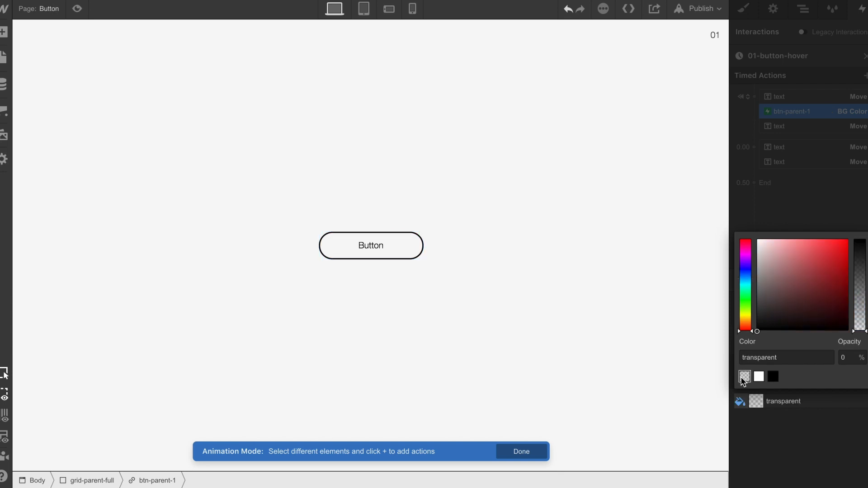
pyautogui.click(754, 147)
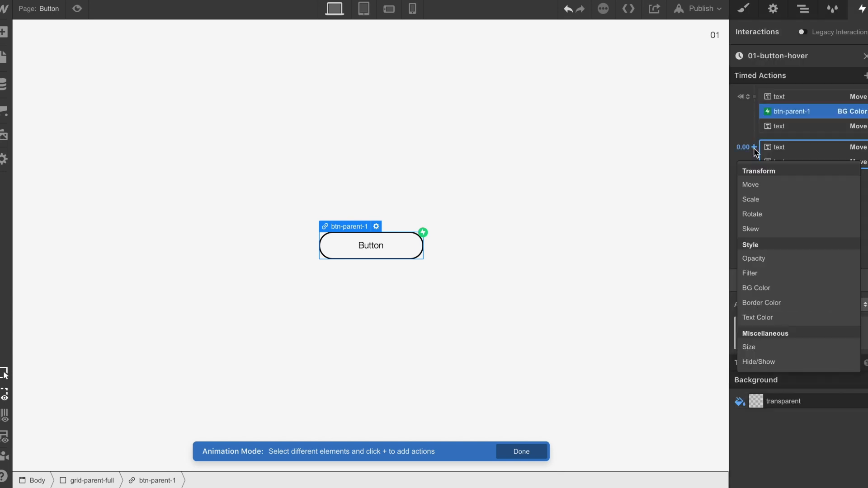
pyautogui.click(755, 288)
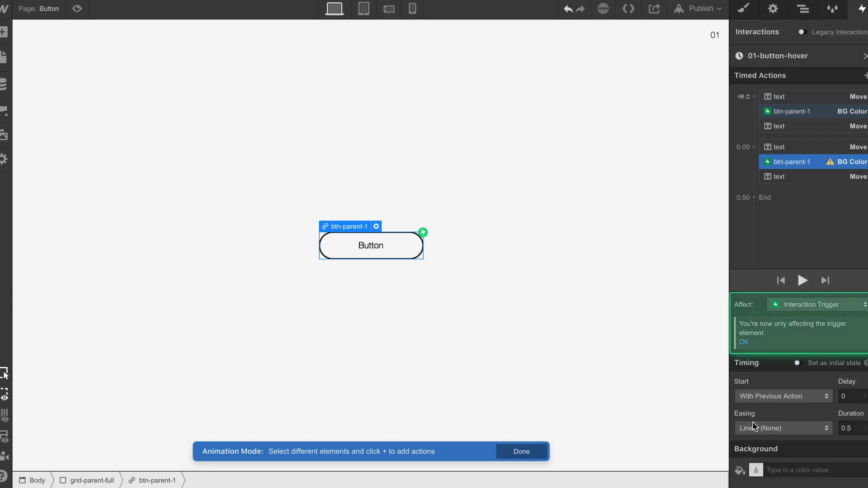
pyautogui.click(773, 446)
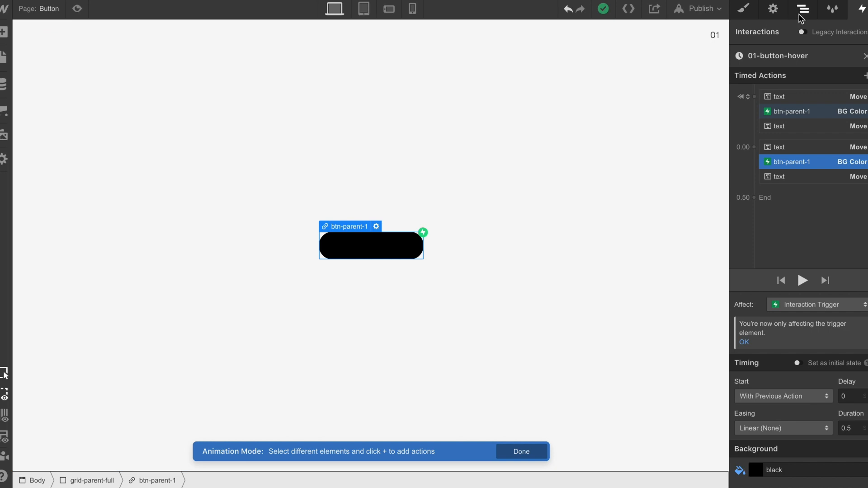
pyautogui.moveTo(785, 99)
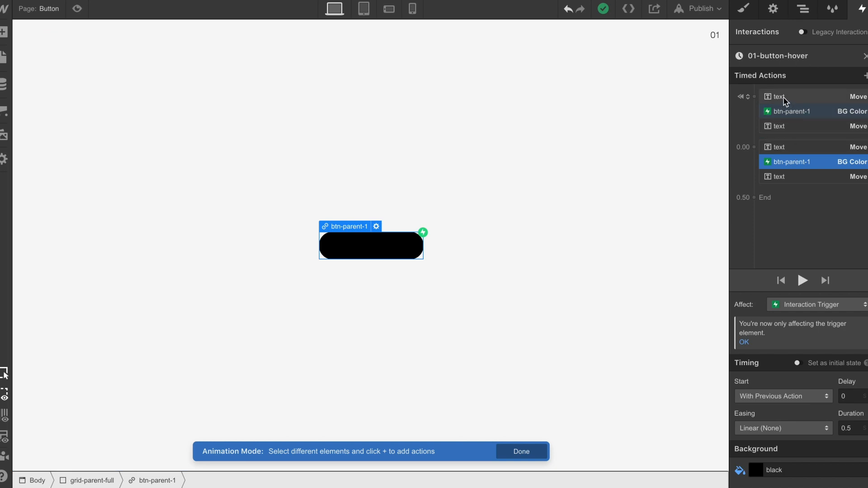
# Add Text Color actions to the label: black at start, a new colour on hover
pyautogui.click(778, 96)
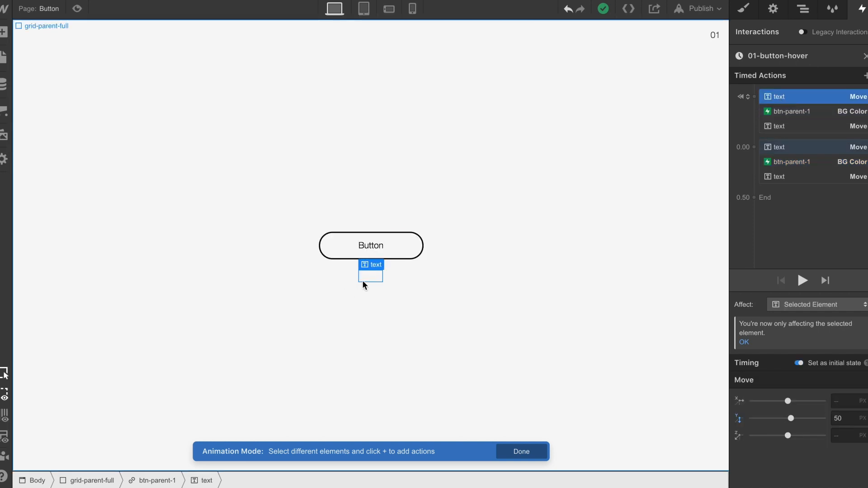
pyautogui.click(754, 97)
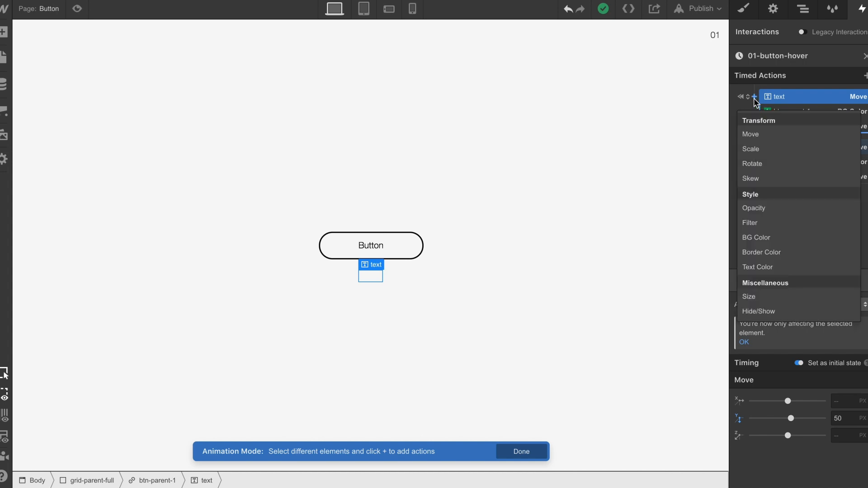
pyautogui.click(758, 267)
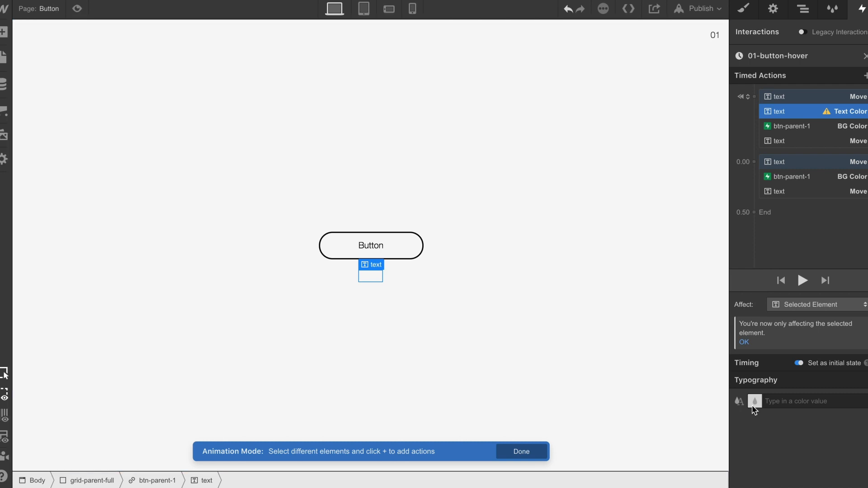
pyautogui.moveTo(754, 401)
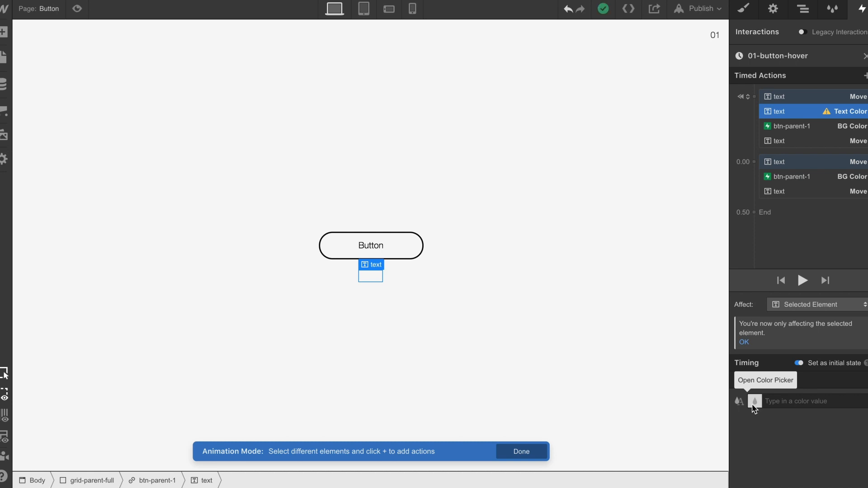
pyautogui.click(755, 401)
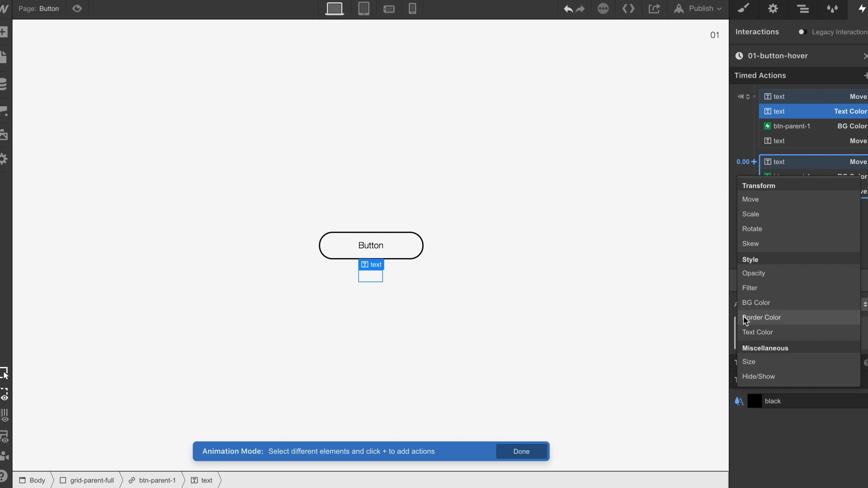
pyautogui.click(758, 332)
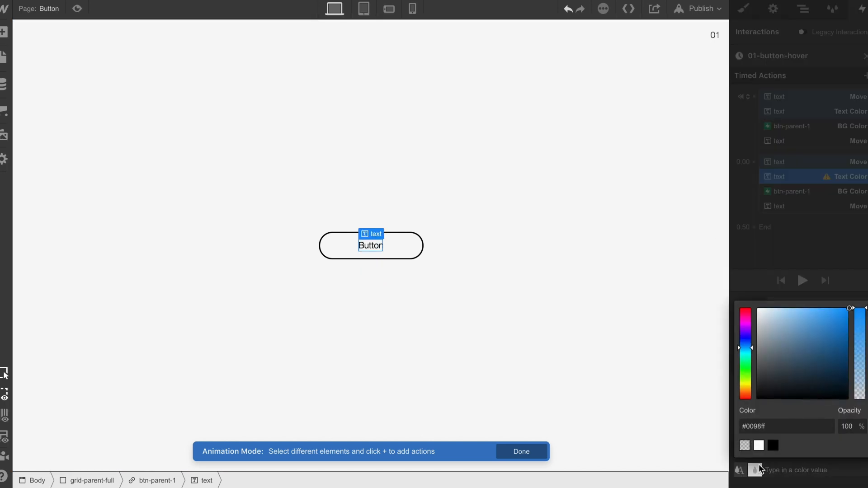
pyautogui.click(803, 176)
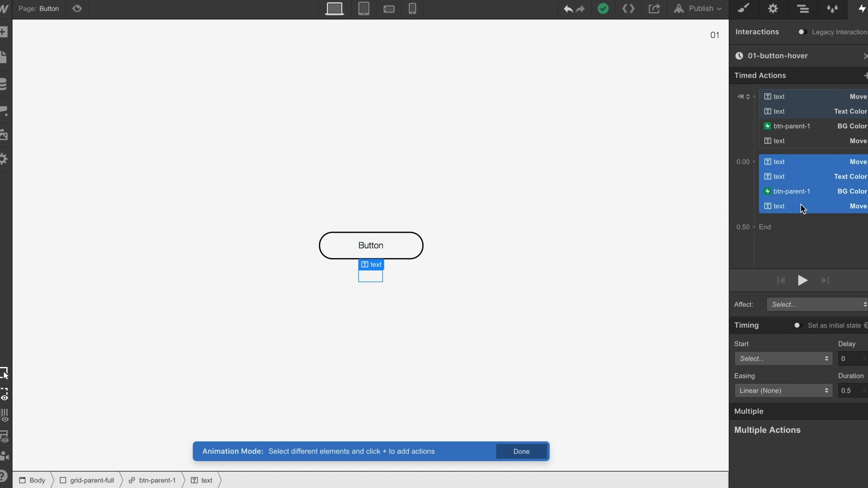
# Set the duration of all four hover actions to 0.3 s
pyautogui.write('0.3')
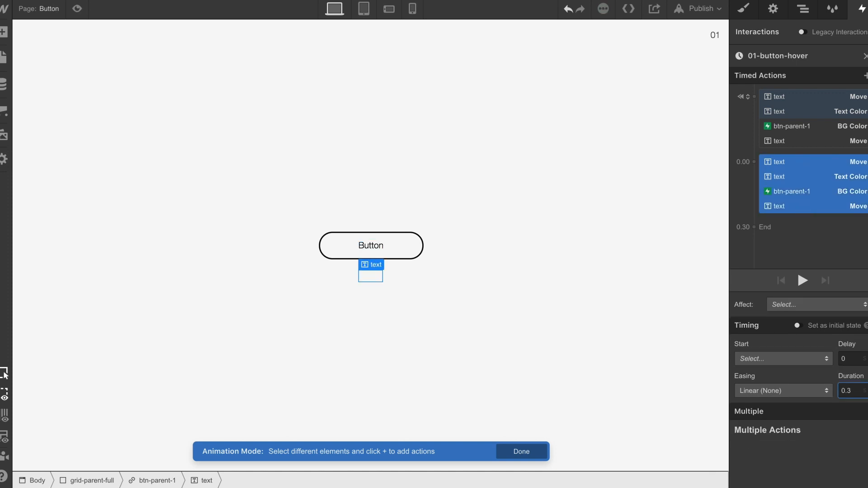
pyautogui.click(782, 390)
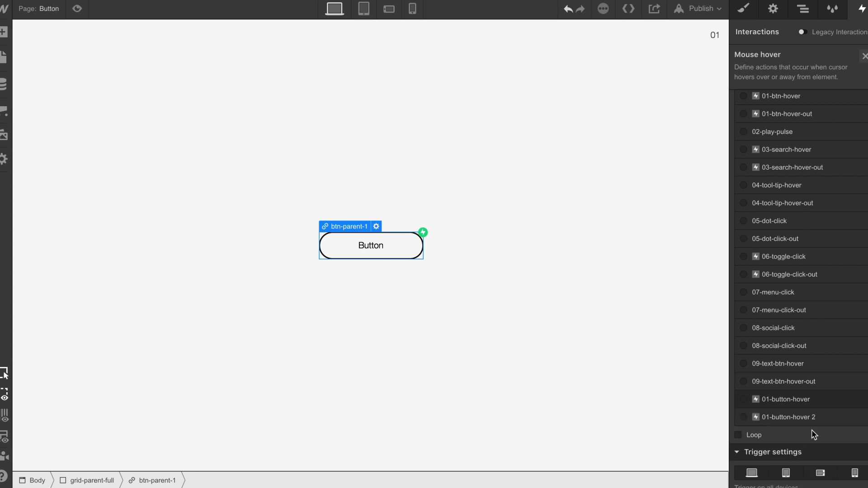
# Rename the duplicate 01-button-hover-over, play actions over 0.3 s with ease, then preview
pyautogui.click(787, 417)
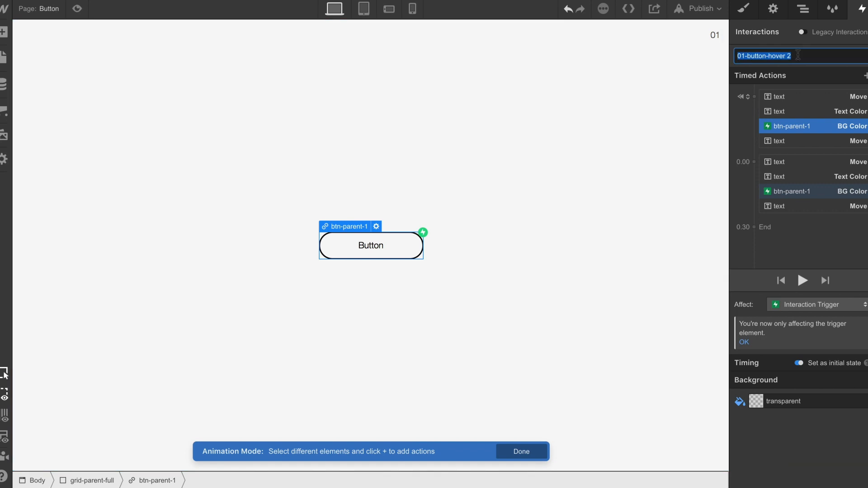
pyautogui.press('Backspace')
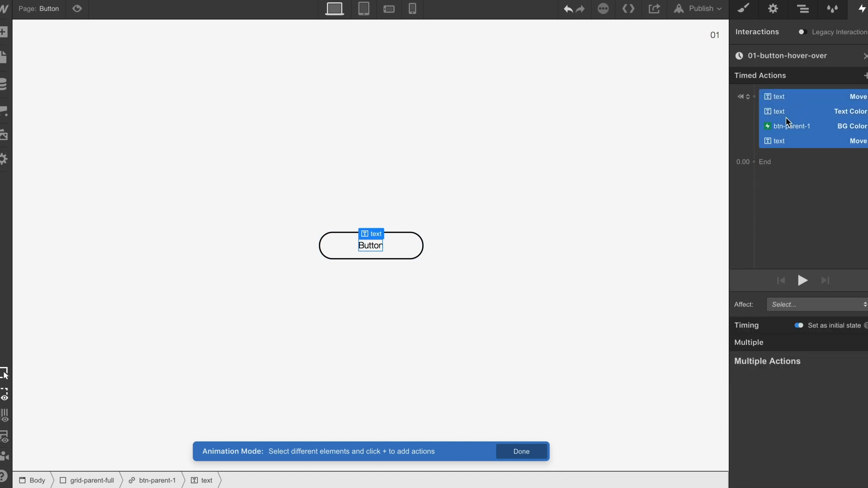
pyautogui.click(798, 326)
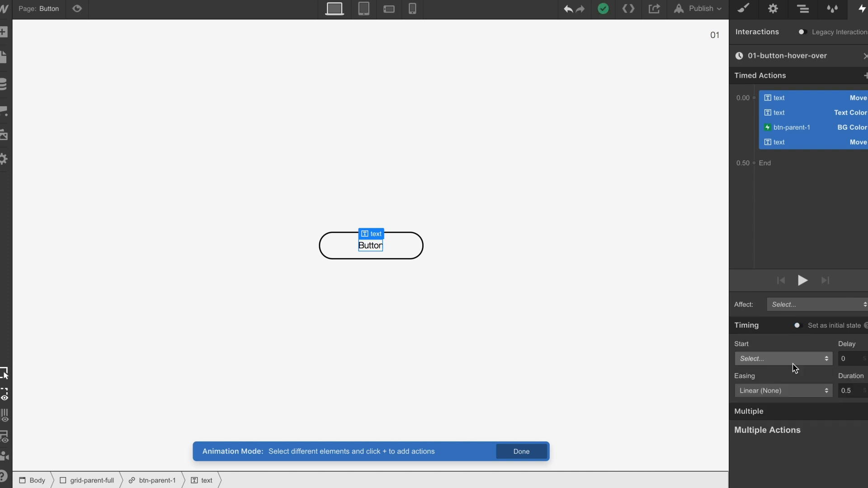
pyautogui.write('0.3')
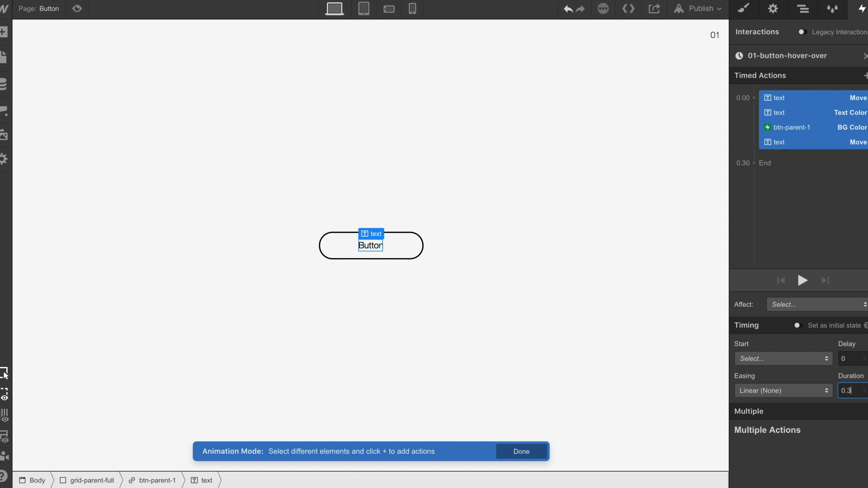
pyautogui.click(783, 390)
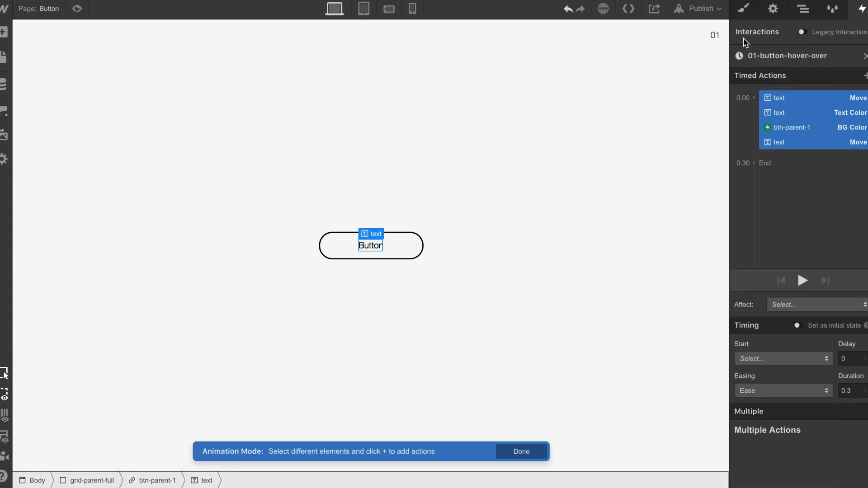
pyautogui.click(520, 452)
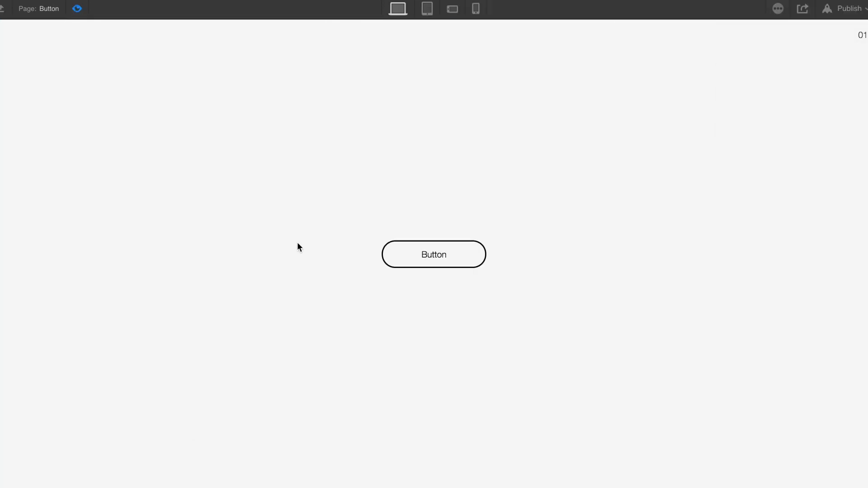